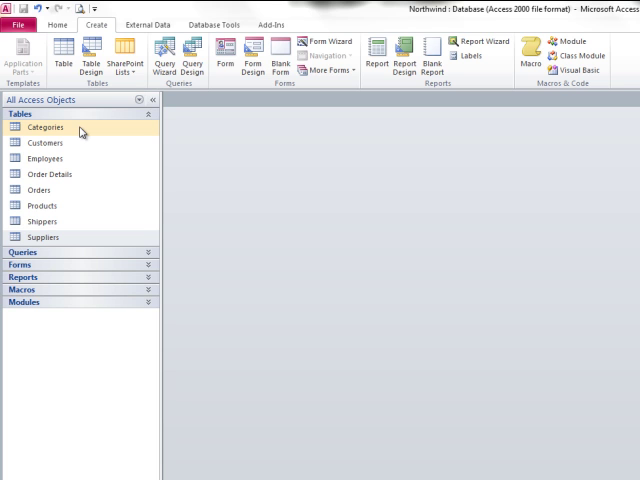
- Open the Categories table in datasheet view and select the Condiments record's Picture cell
click(44, 128)
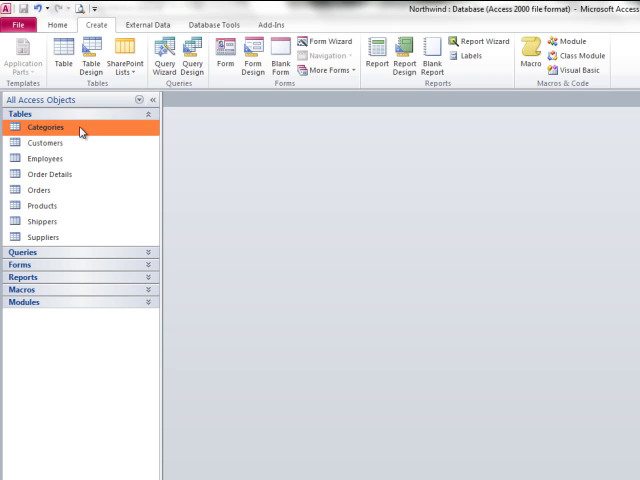
double_click(44, 128)
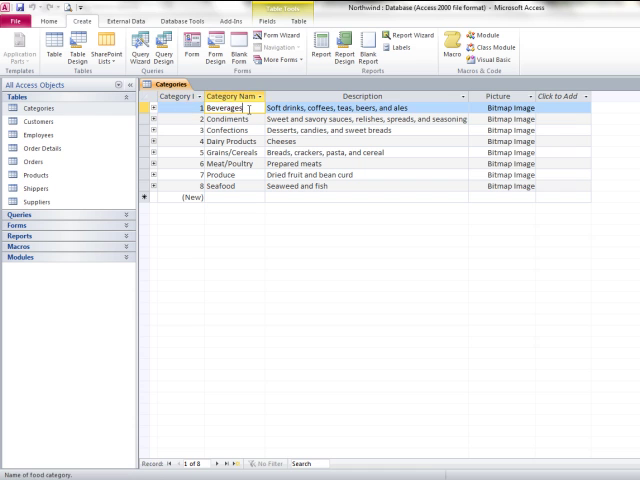
click(360, 130)
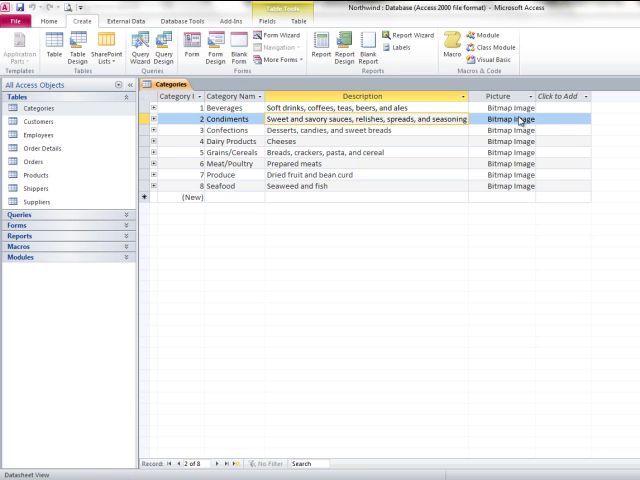
click(512, 118)
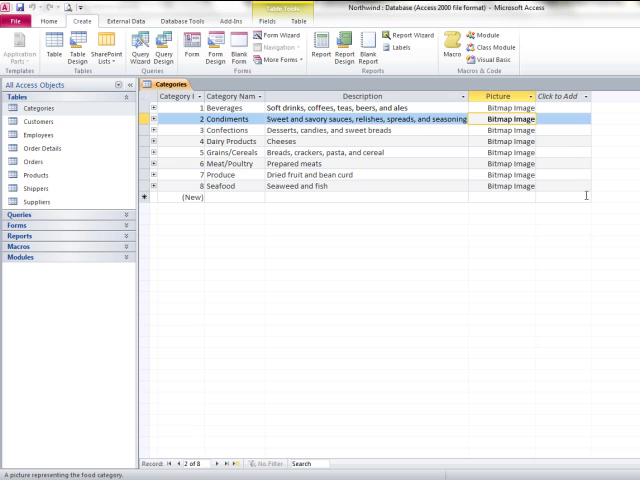
mouse_move(572, 176)
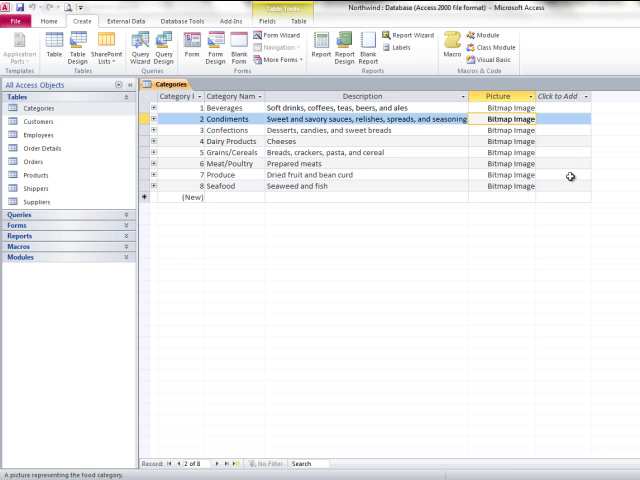
mouse_move(228, 432)
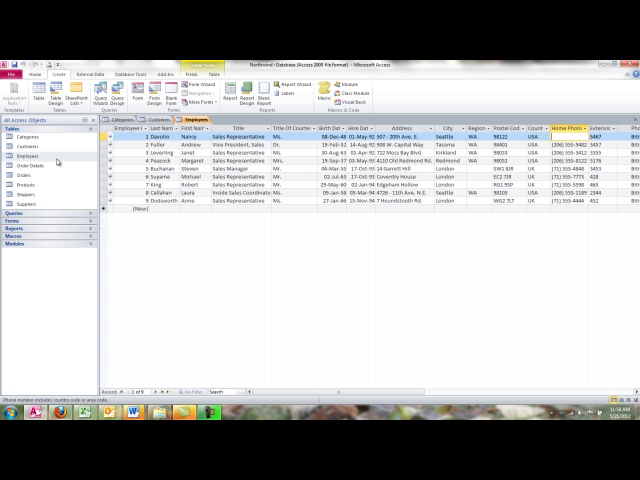
- Scroll the Employees datasheet right to view hire dates and addresses
scroll(right, 3)
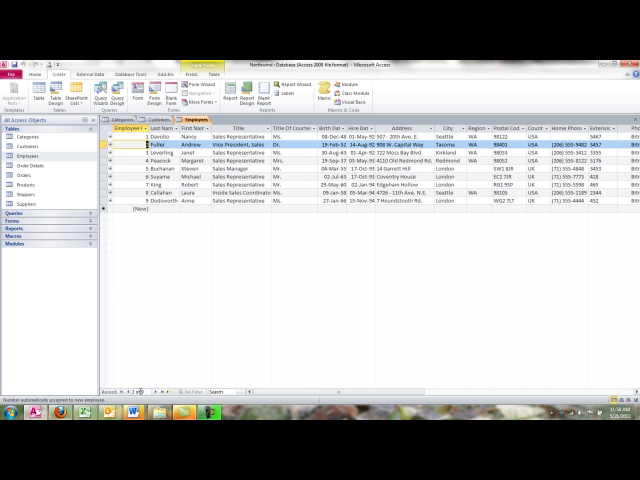
- Open the Order Details table from the navigation pane
click(36, 164)
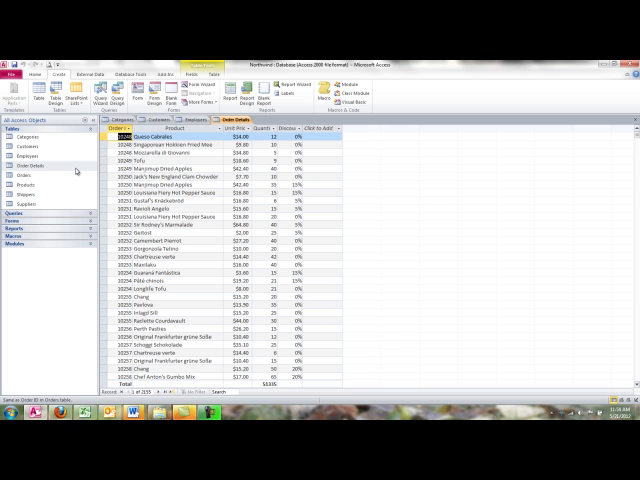
mouse_move(126, 364)
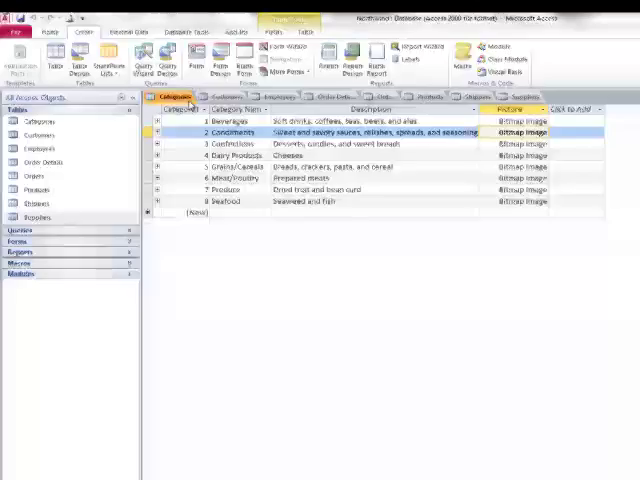
- Close the Shippers and Order Details tables from their tab menus, leaving Employees showing
click(288, 92)
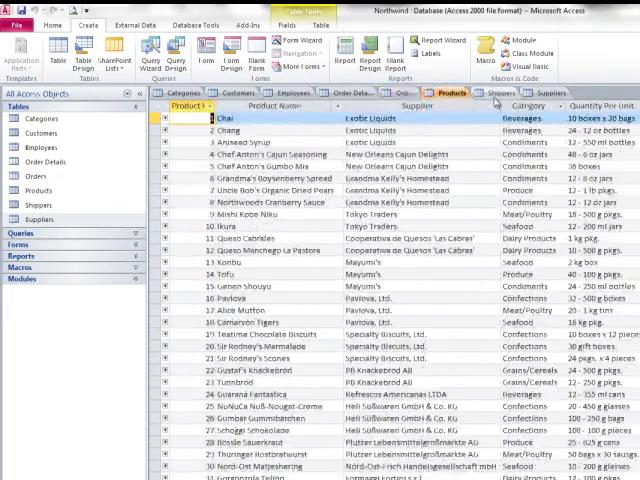
click(498, 92)
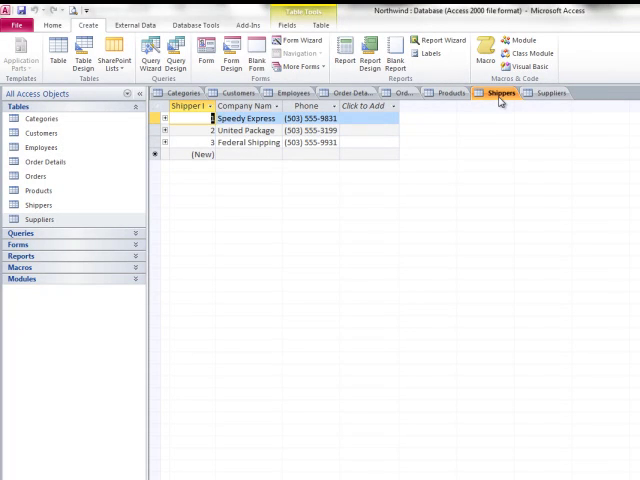
right_click(500, 92)
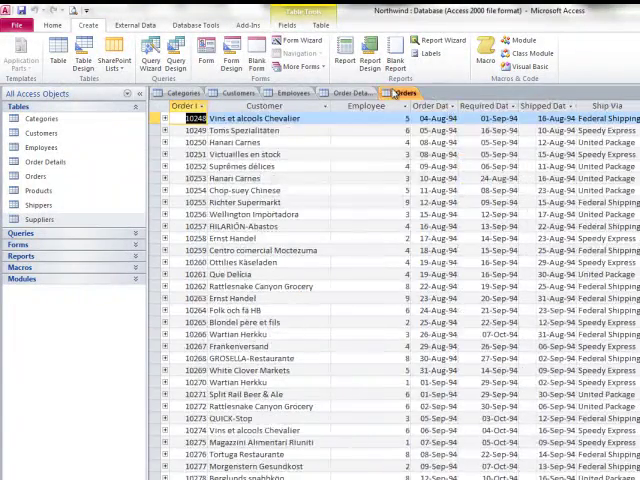
right_click(352, 92)
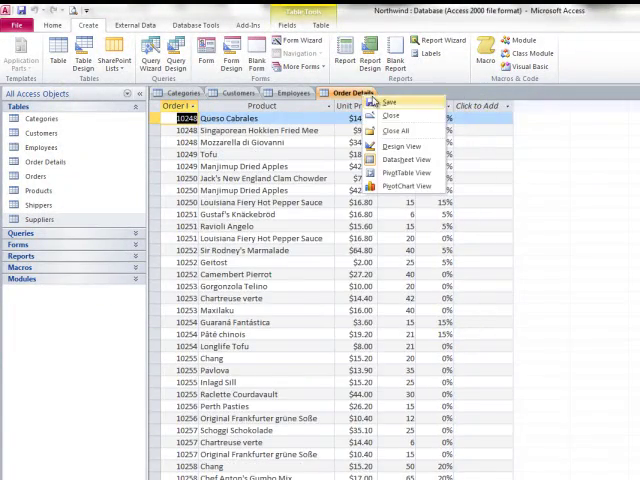
click(290, 92)
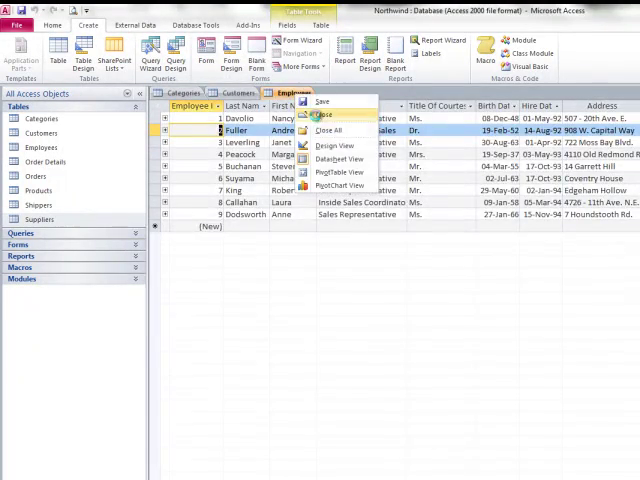